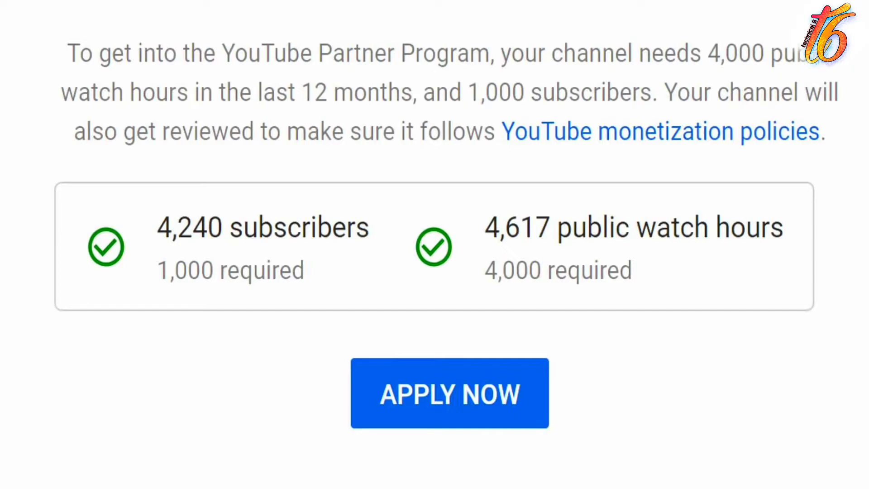
- Launch Gmail and read the AdSense payment contact information email, then go back
click(449, 393)
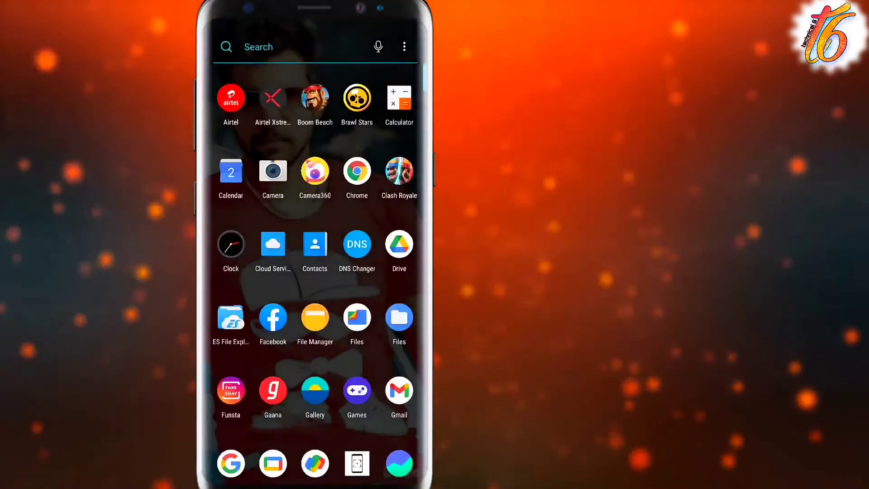
click(398, 390)
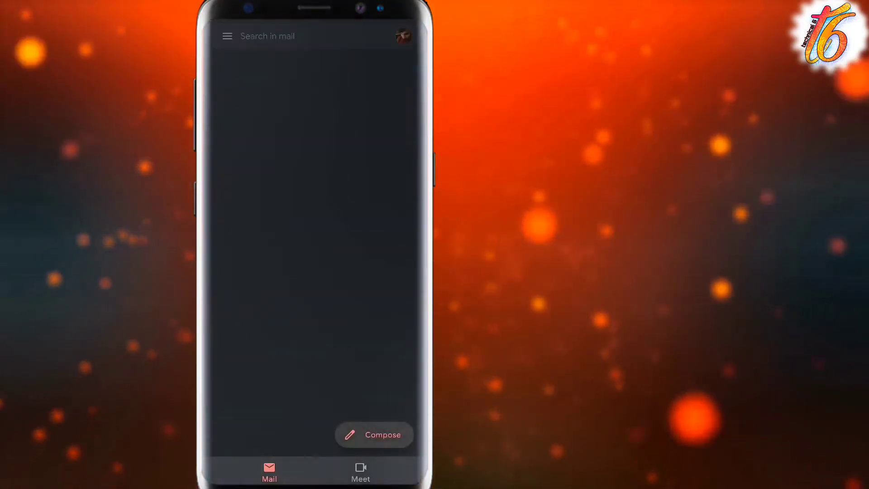
click(313, 222)
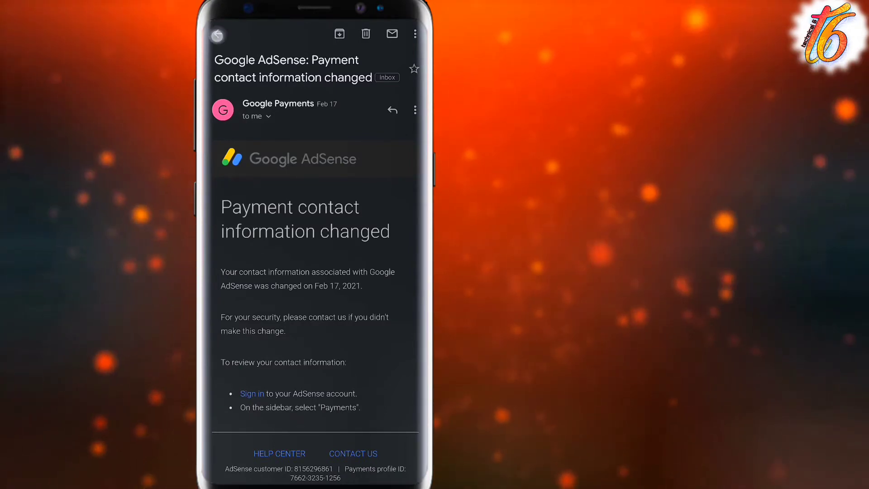
click(217, 34)
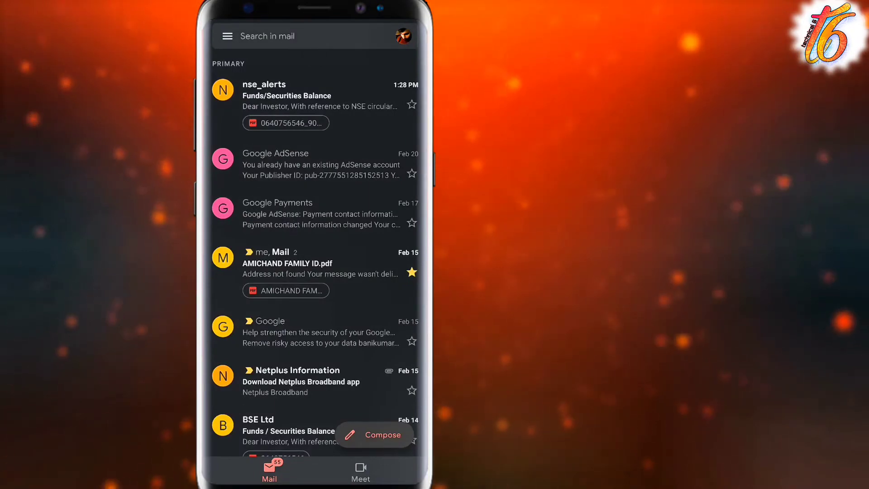
- Reopen the payment contact email once more and return to the inbox list
click(321, 213)
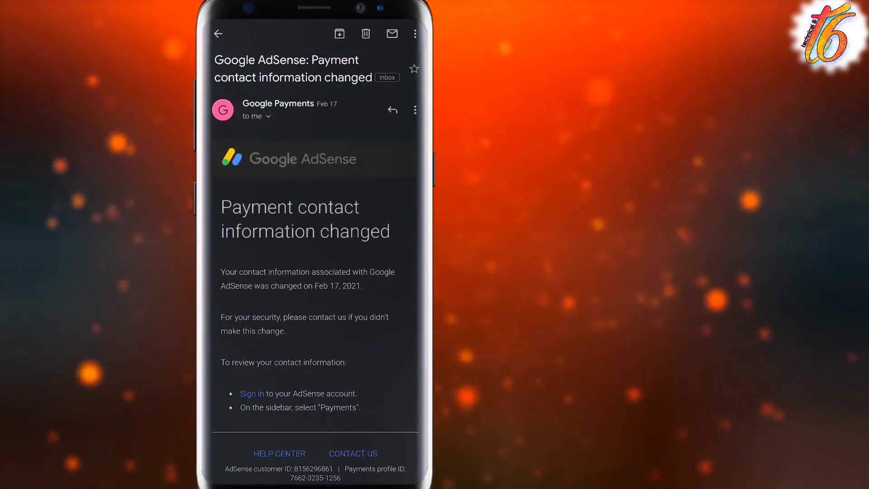
click(218, 34)
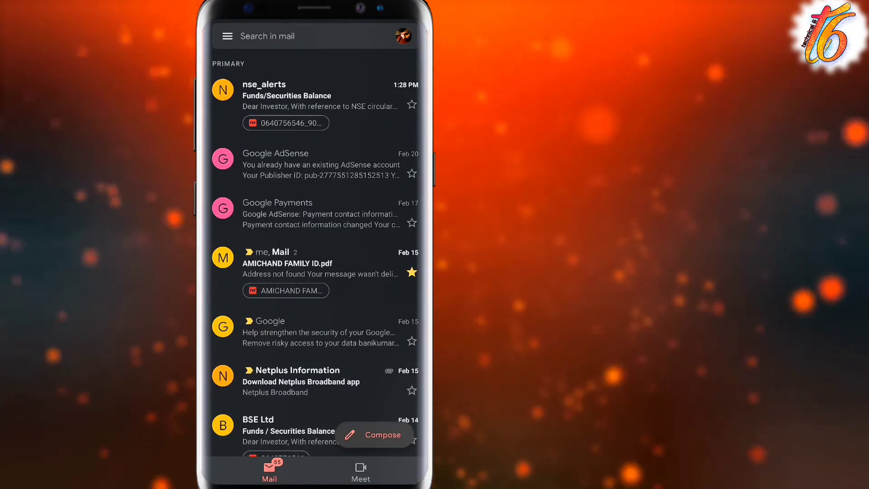
- Read the 'You already have an existing AdSense account' email down through its options
click(320, 164)
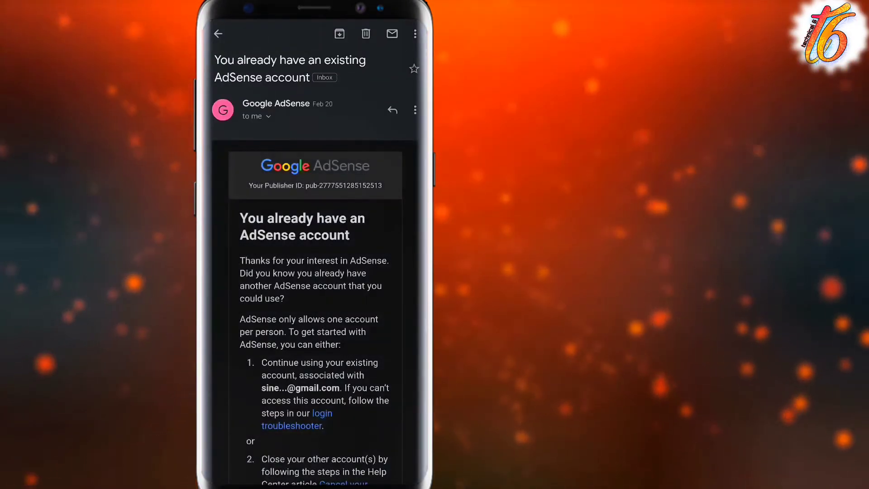
scroll(up, 3)
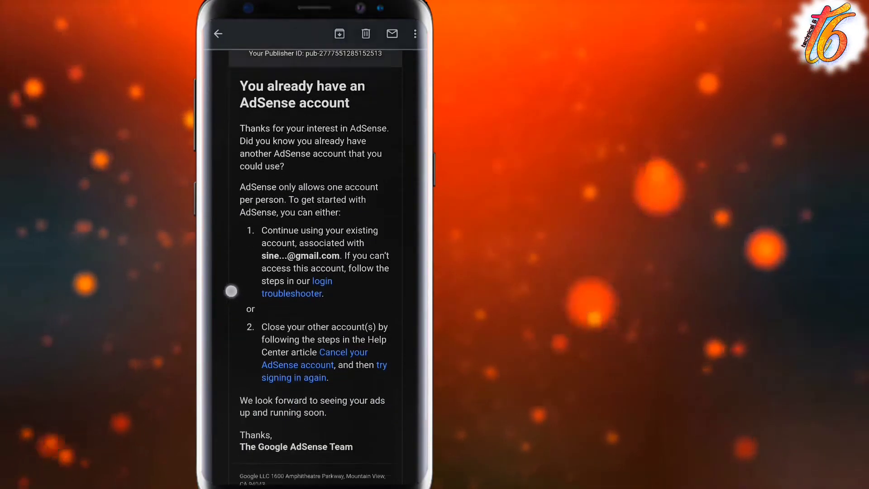
scroll(up, 3)
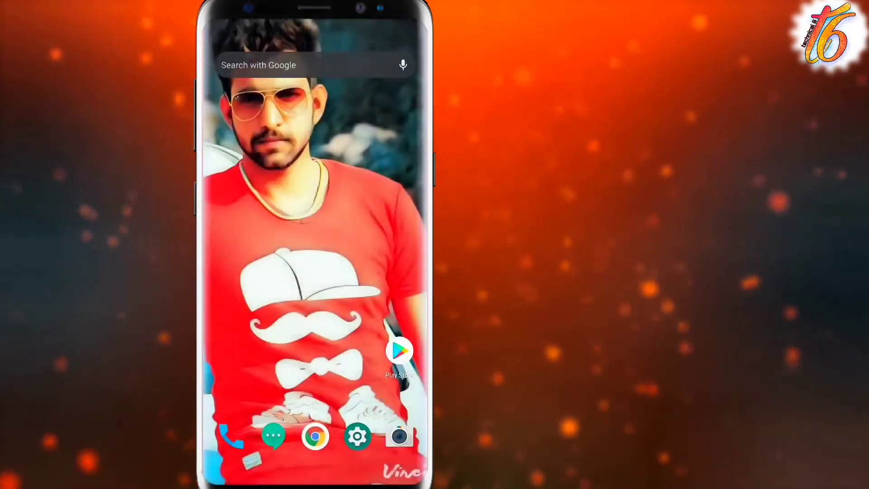
- In Chrome, reach the AdSense Account information page showing the publisher ID and status
click(315, 436)
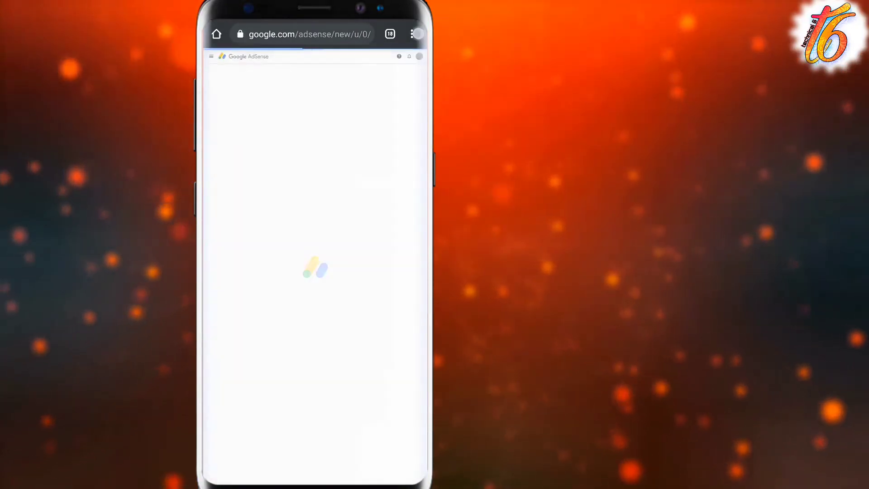
click(417, 34)
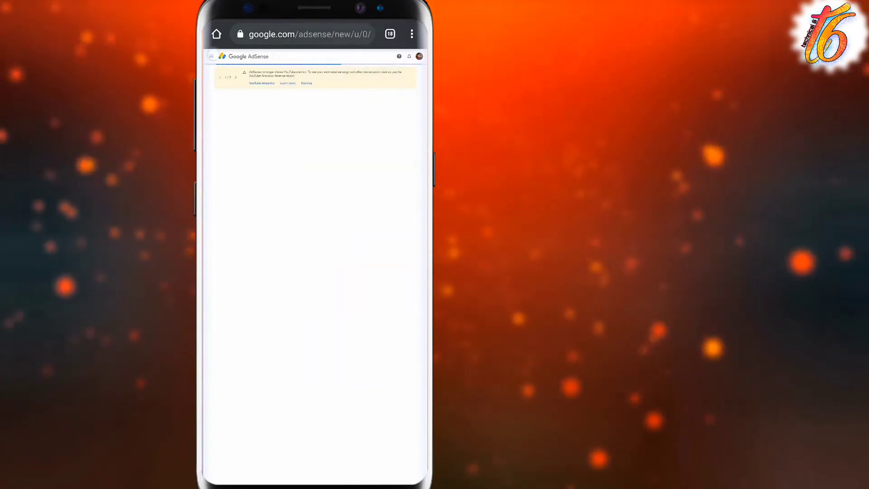
click(212, 56)
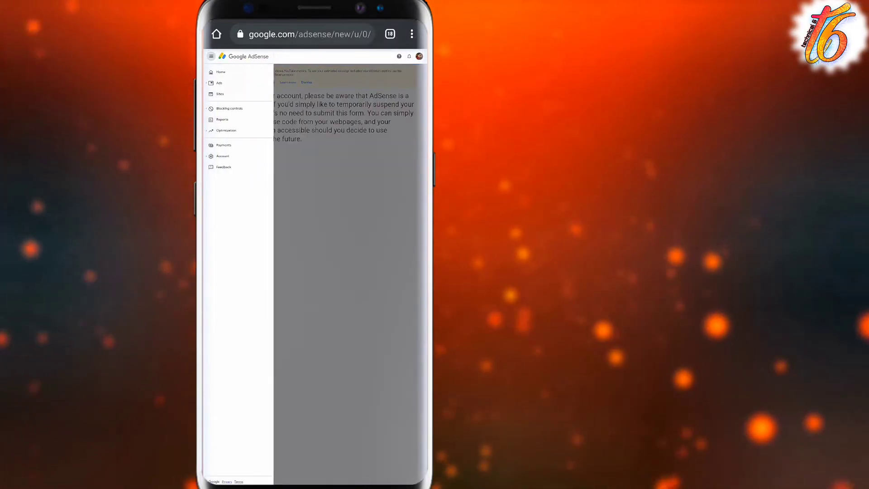
click(222, 156)
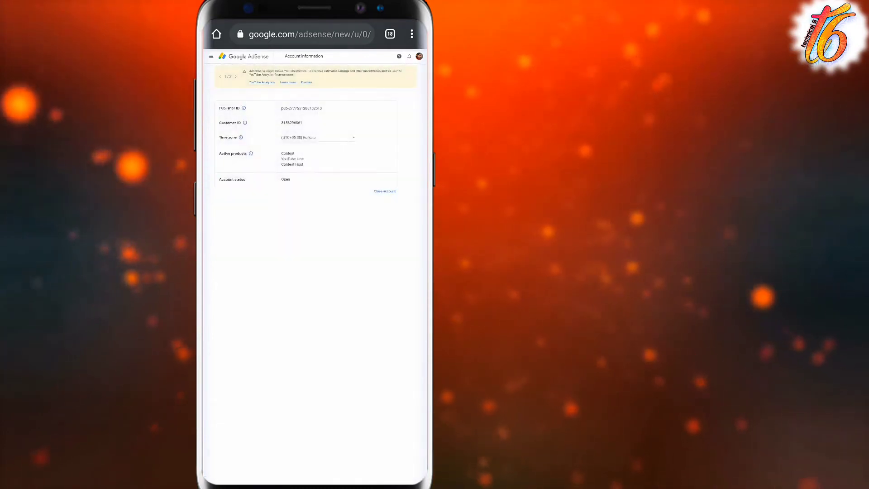
- Choose Close account and confirm to start closing the duplicate AdSense account
click(384, 191)
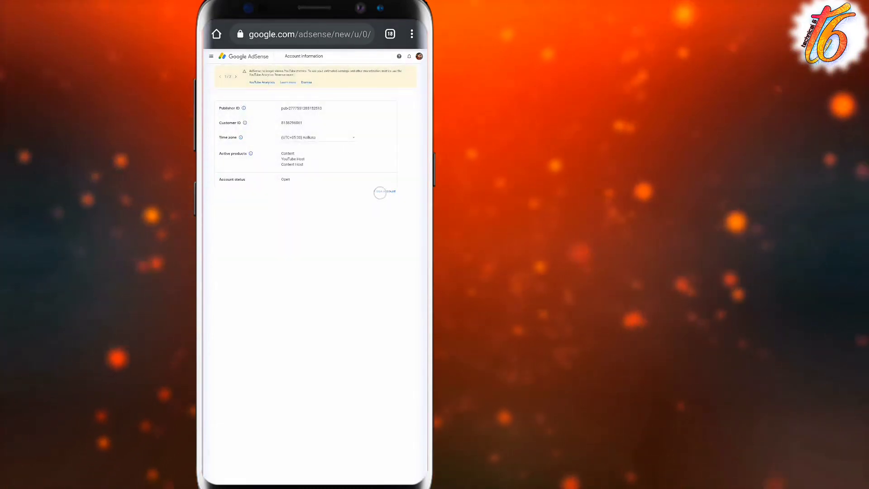
click(385, 191)
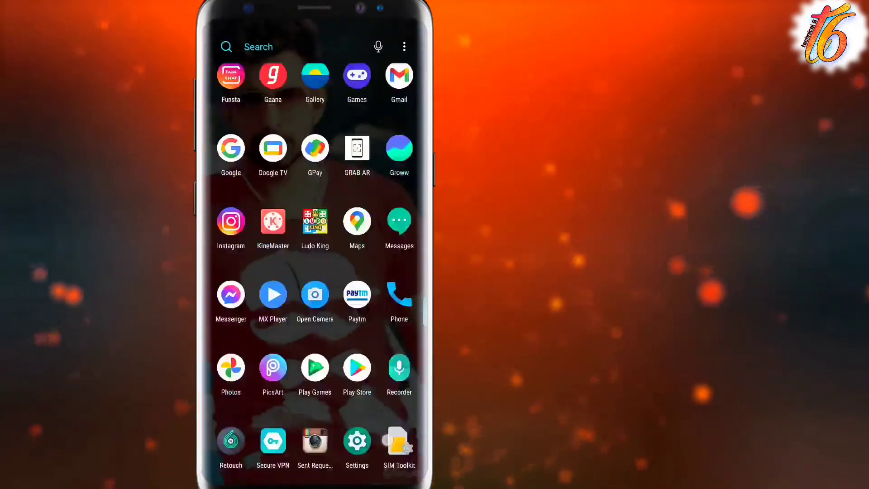
- Return to Gmail and view the existing-AdSense-account email, then the inbox
click(399, 75)
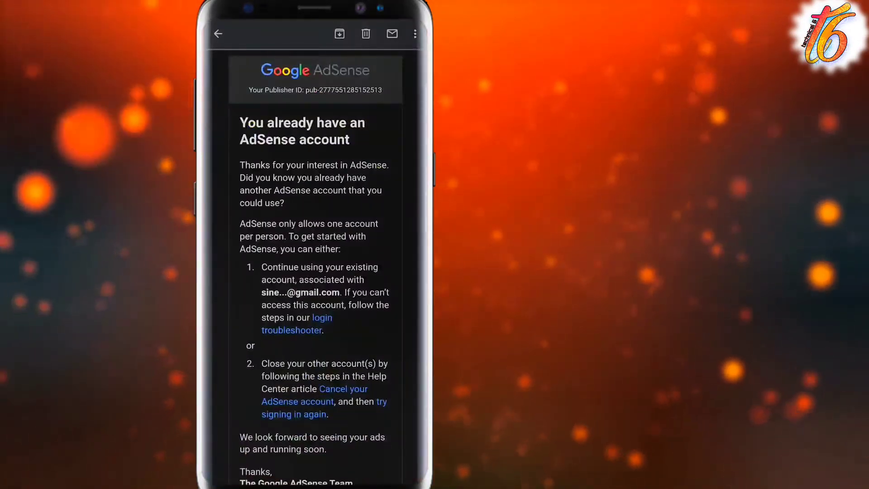
click(218, 34)
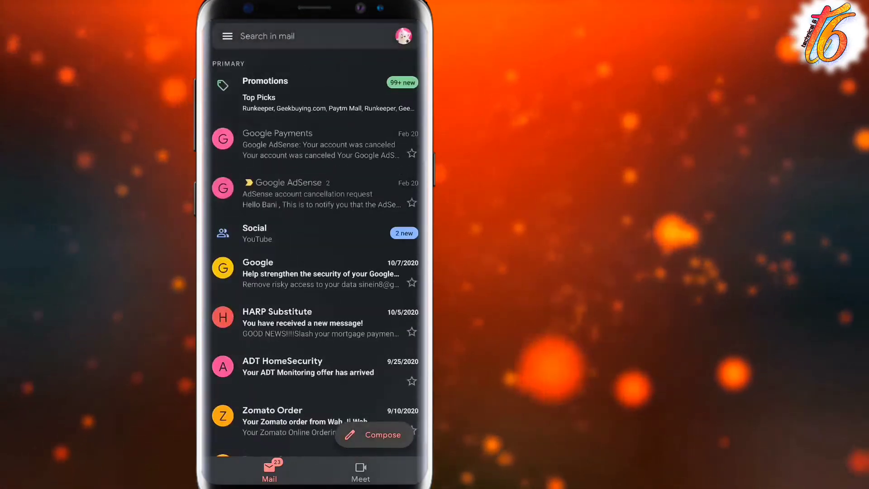
- Switch to the other account's inbox and read the 'Your account was canceled' email
click(311, 193)
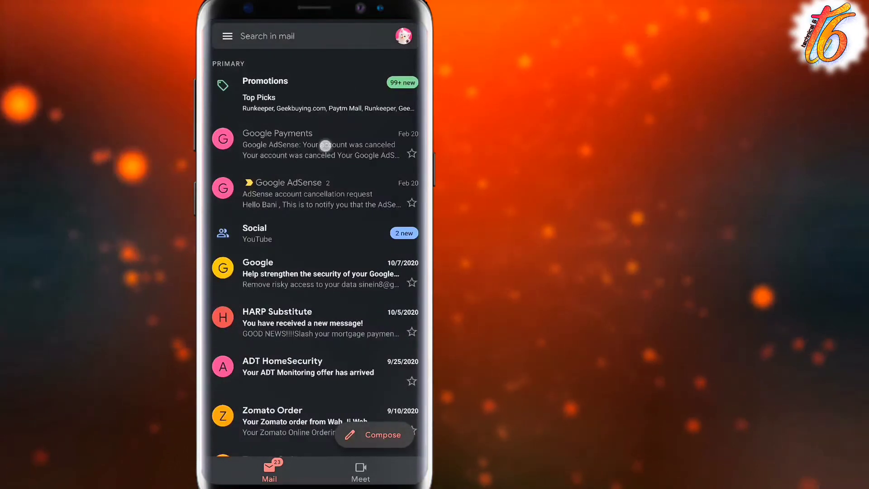
click(321, 144)
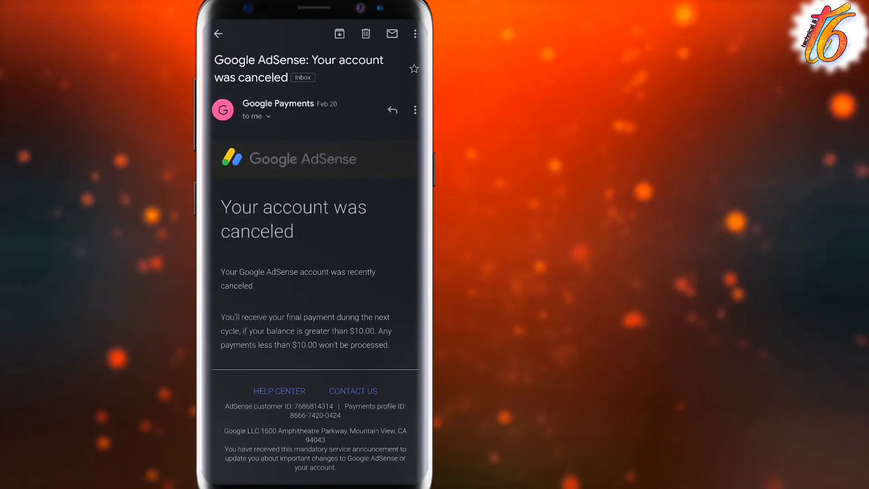
click(326, 341)
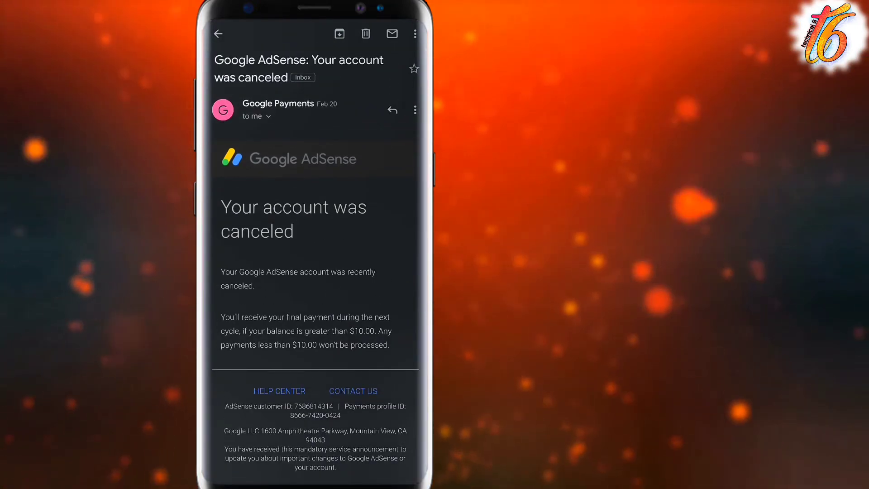
- Go back to the inbox list and switch accounts again
click(218, 34)
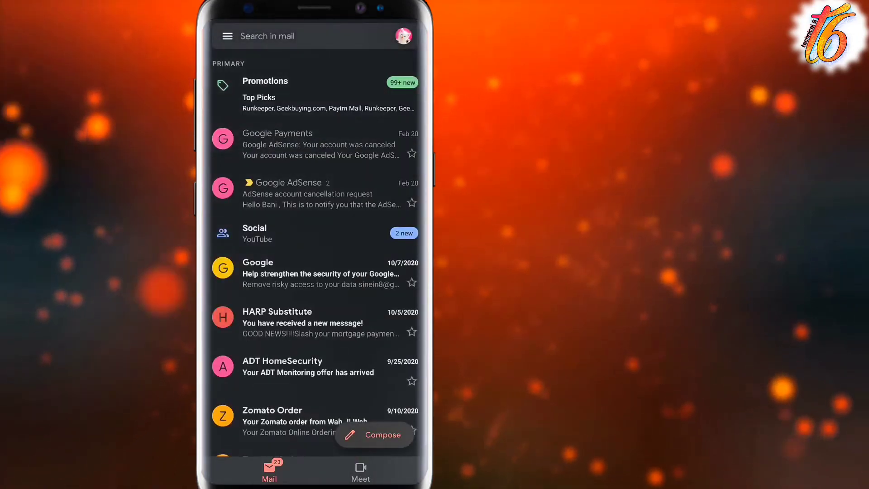
click(403, 35)
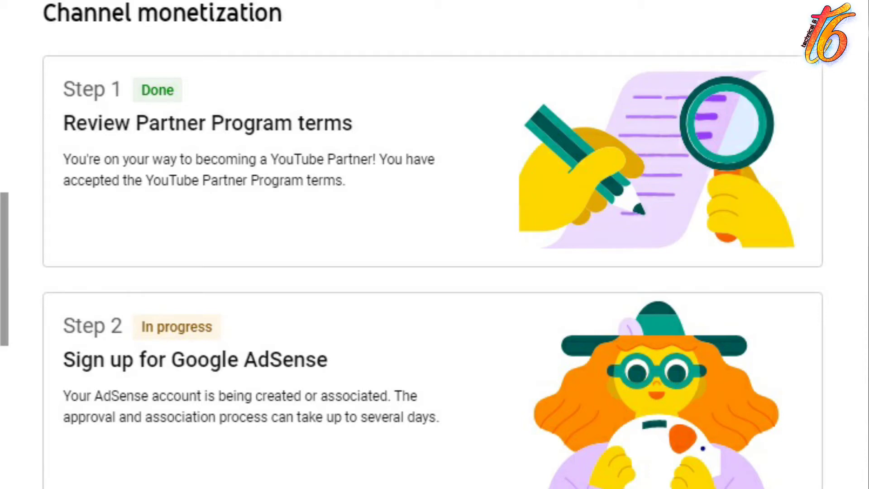
- Scroll the monetization steps to Step 2 AdSense Done and Step 3 review in progress
scroll(down, 3)
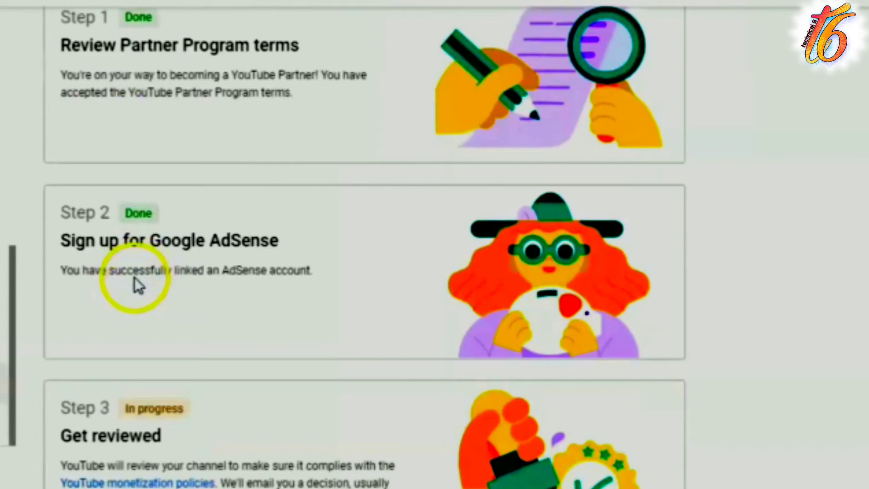
scroll(down, 3)
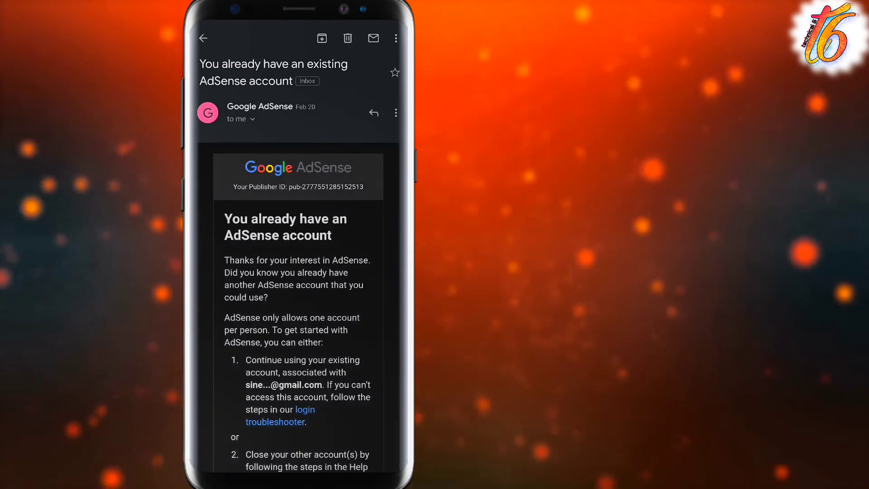
scroll(down, 3)
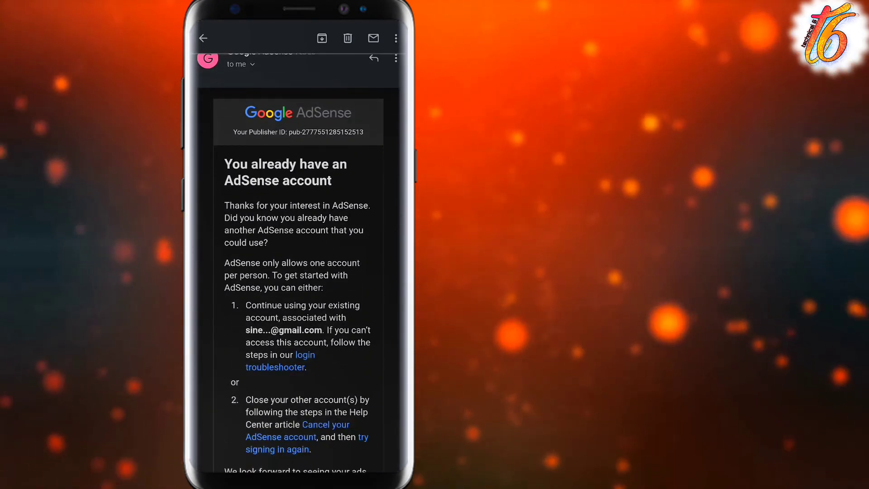
scroll(up, 3)
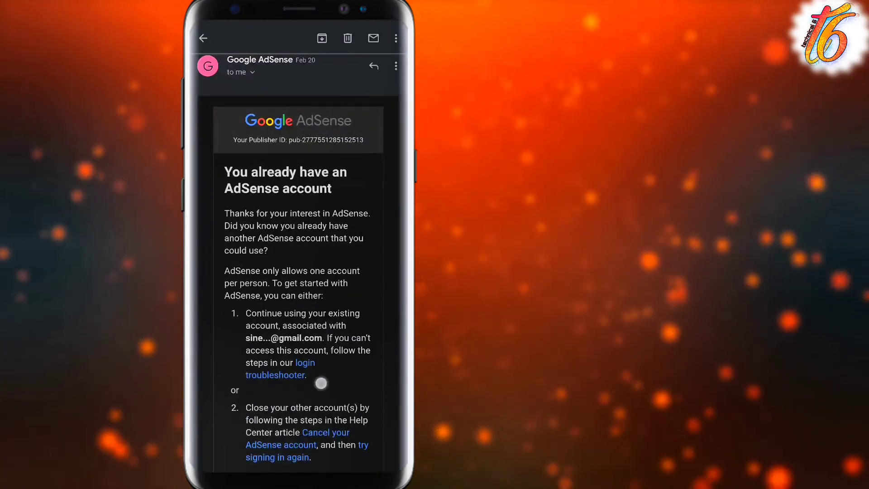
scroll(up, 3)
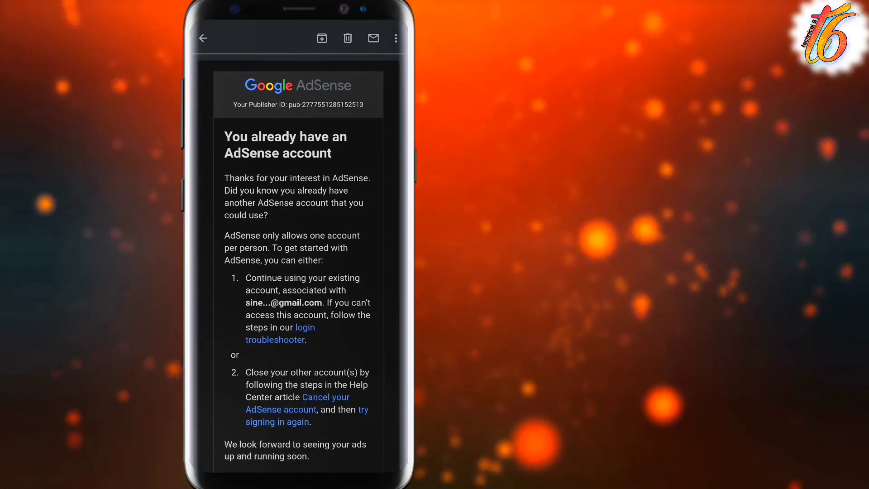